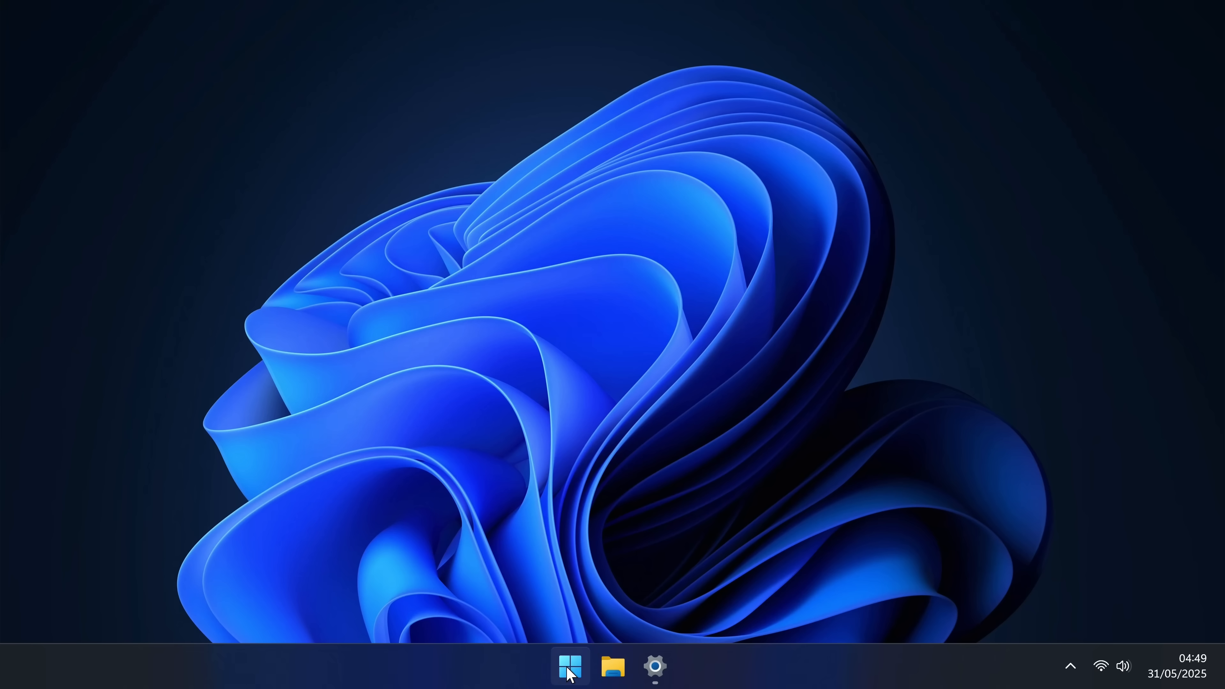
Step: Bring up the Start menu from the taskbar to begin finding Control Panel
click(570, 666)
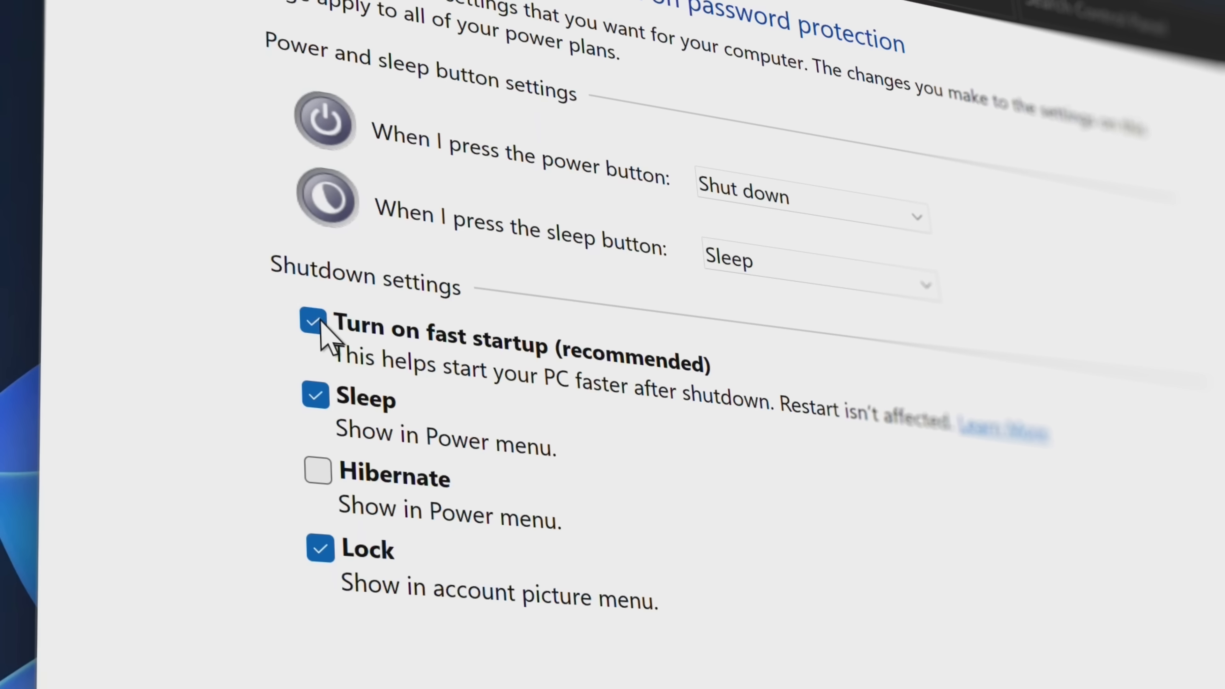
Step: Uncheck 'Turn on fast startup (recommended)' under Shutdown settings in Power Options
click(314, 323)
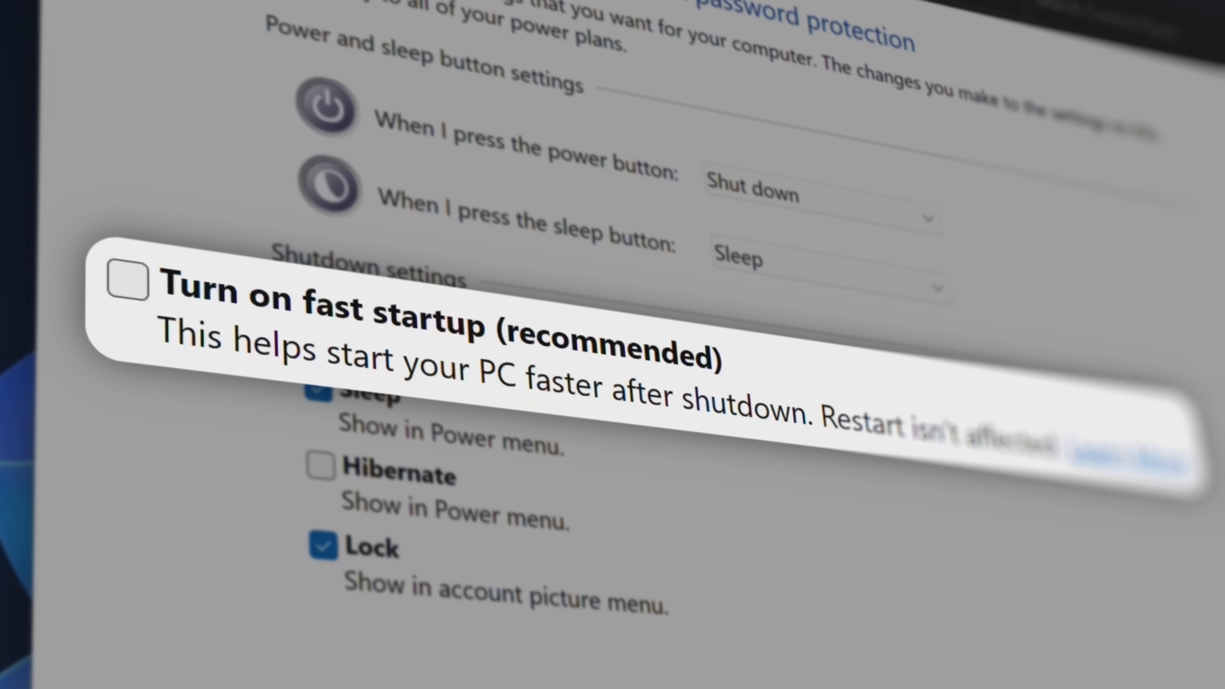